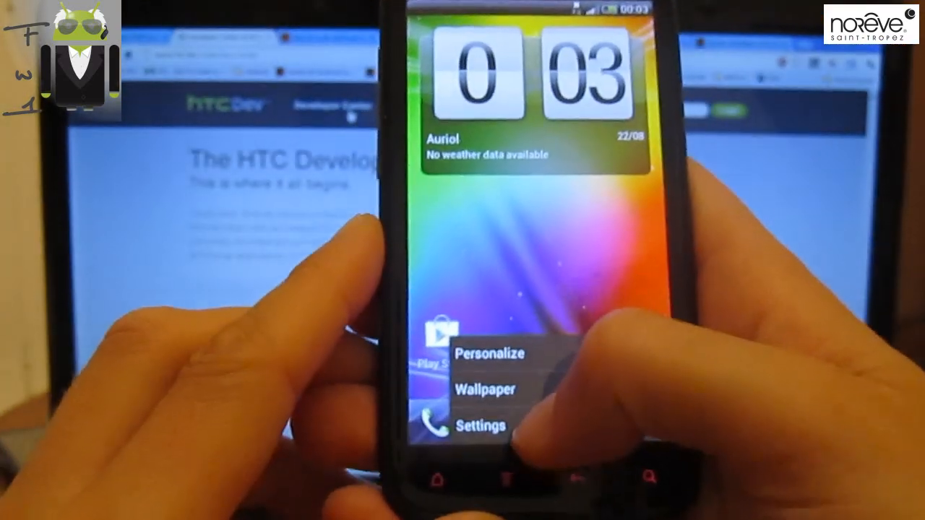
Step: Go into the phone's Settings from the home-screen menu to reach USB debugging
{"action": "left_click", "coordinate": [480, 425]}
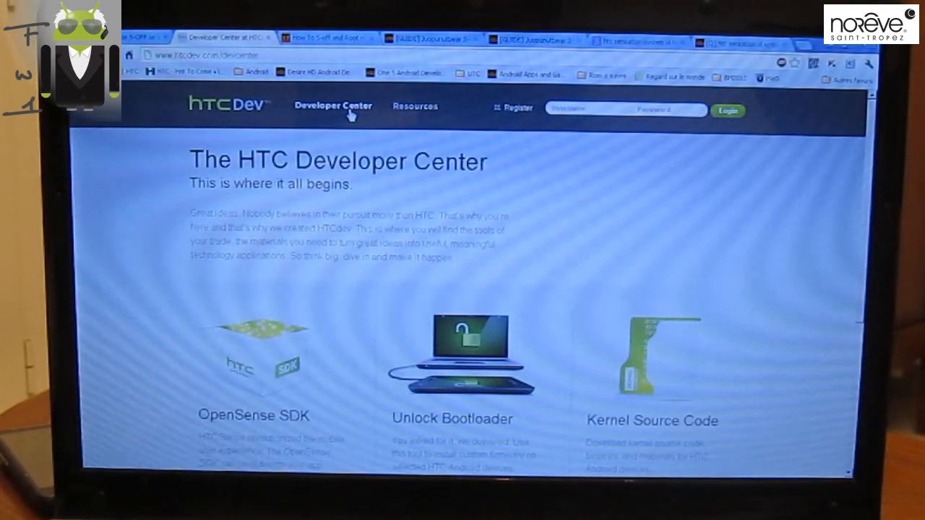
{"action": "mouse_move", "coordinate": [390, 143]}
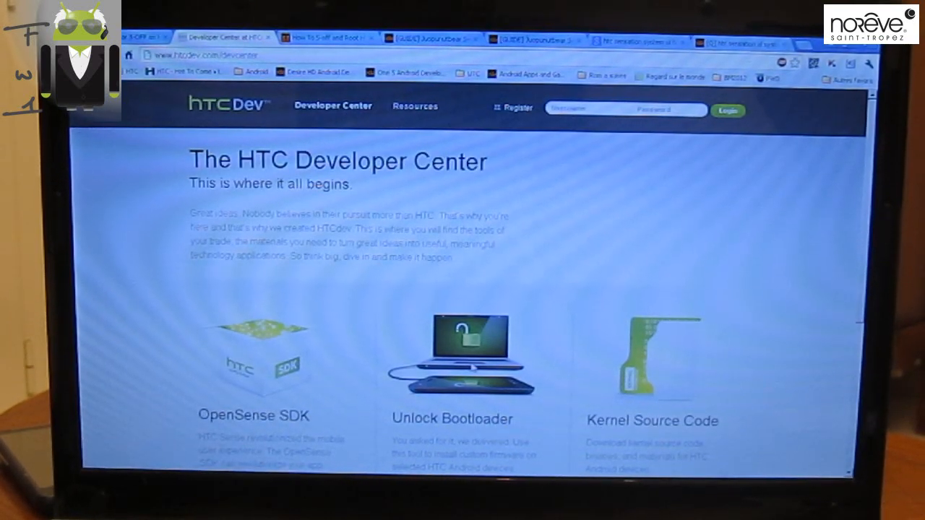
Step: Enter Unlock Bootloader via Get Started and pick Sensation from the Supported Devices list
{"action": "scroll", "scroll_direction": "down", "scroll_amount": 3}
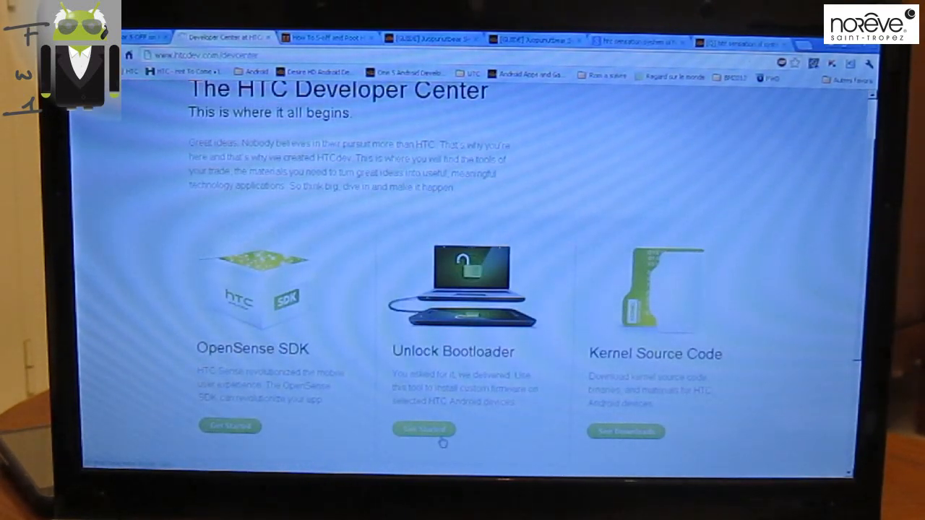
{"action": "left_click", "coordinate": [422, 431]}
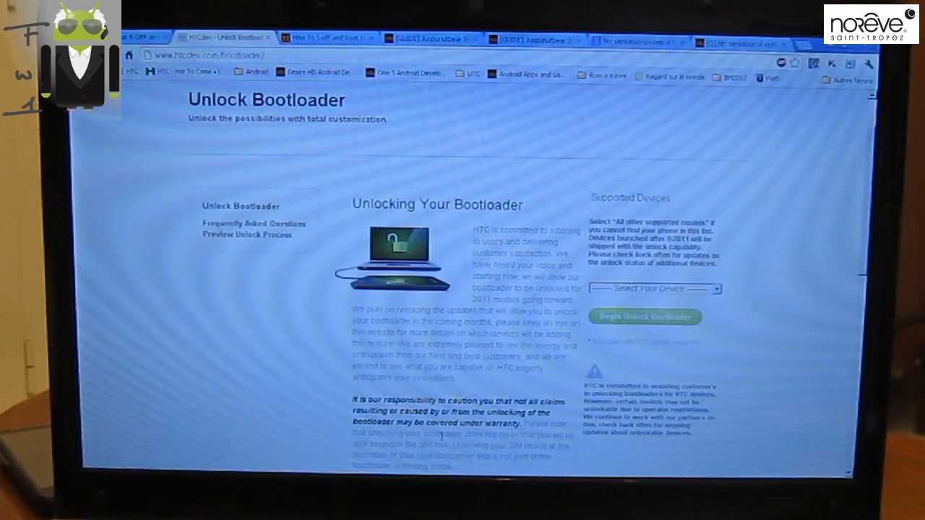
{"action": "left_click", "coordinate": [654, 289]}
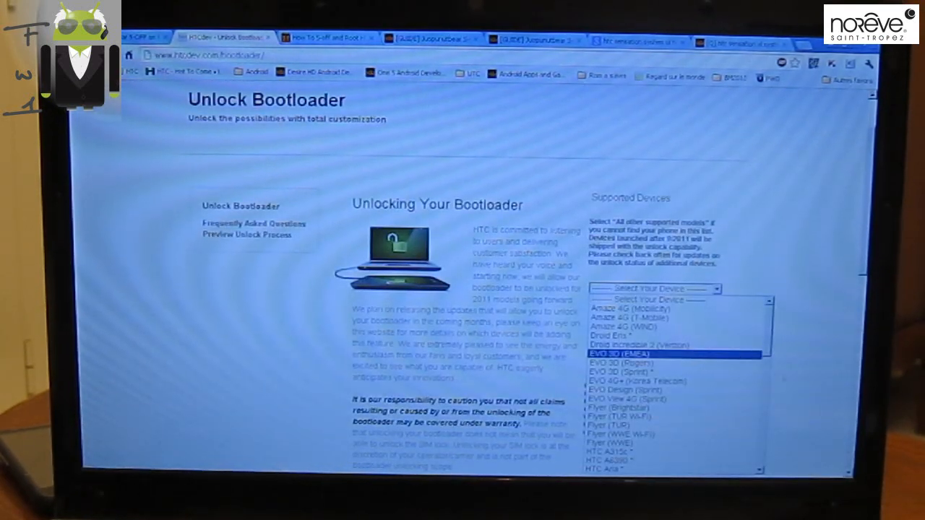
{"action": "scroll", "scroll_direction": "down", "scroll_amount": 3}
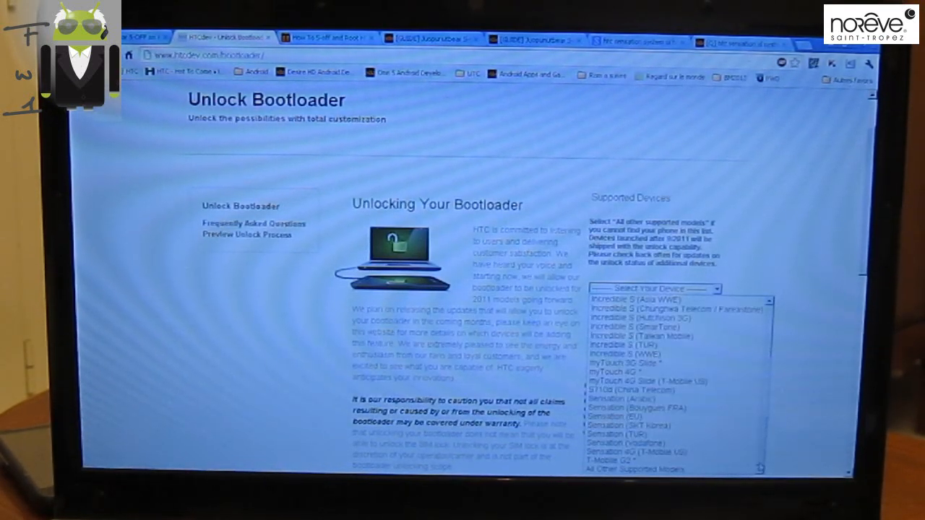
{"action": "left_click", "coordinate": [619, 416]}
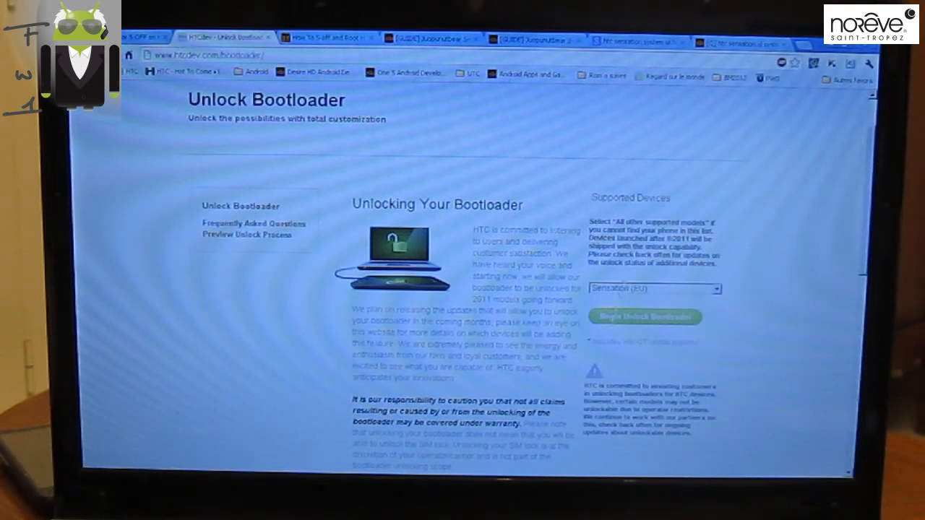
Step: Begin the unlock and submit the developer login so the page shows you signed in
{"action": "left_click", "coordinate": [644, 318]}
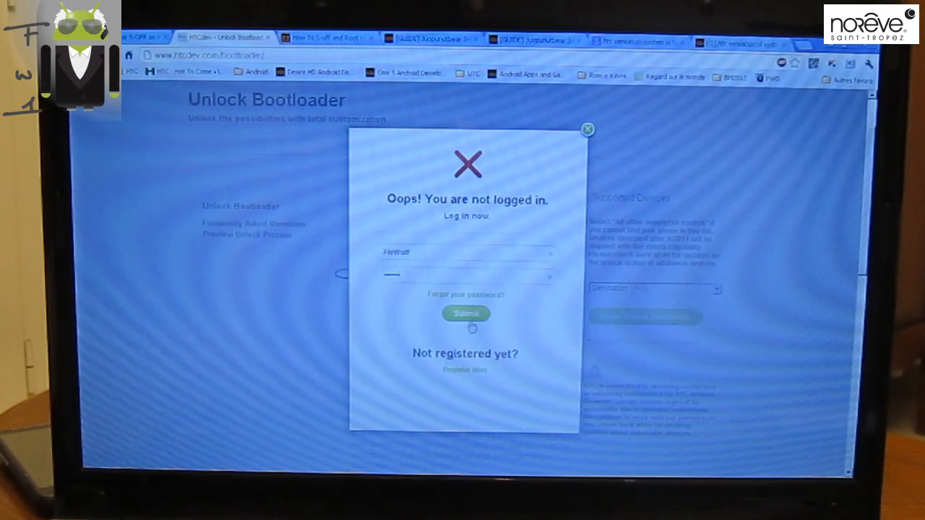
{"action": "left_click", "coordinate": [466, 313]}
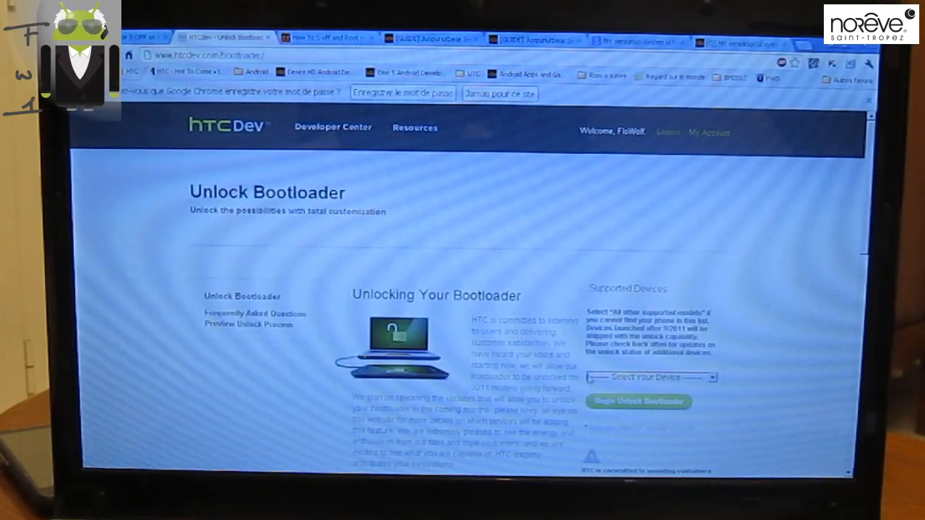
Step: Reselect Sensation, begin the unlock again and answer Yes to the warning
{"action": "left_click", "coordinate": [649, 377]}
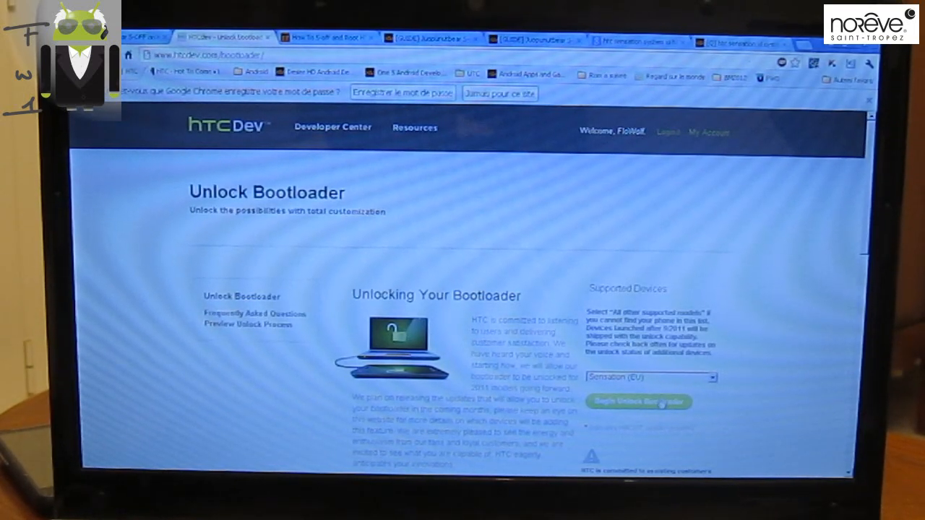
{"action": "left_click", "coordinate": [639, 402]}
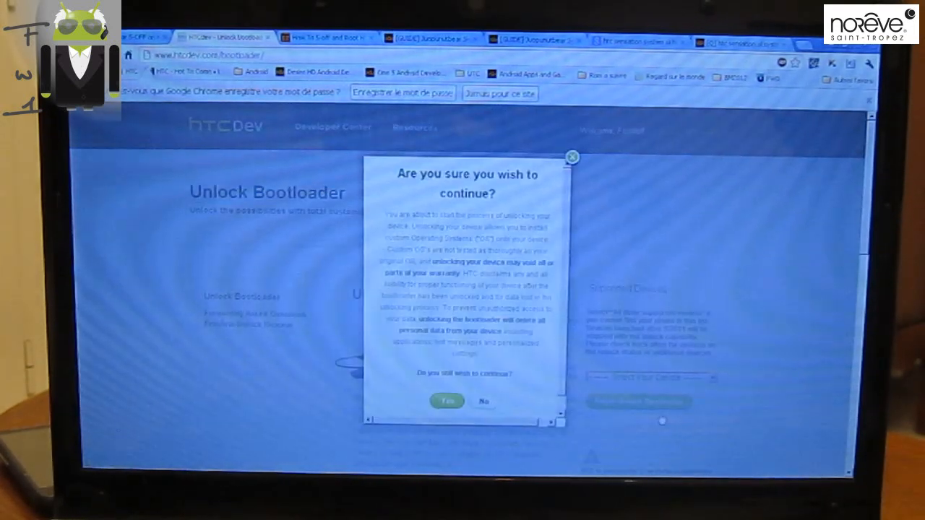
{"action": "left_click", "coordinate": [446, 402]}
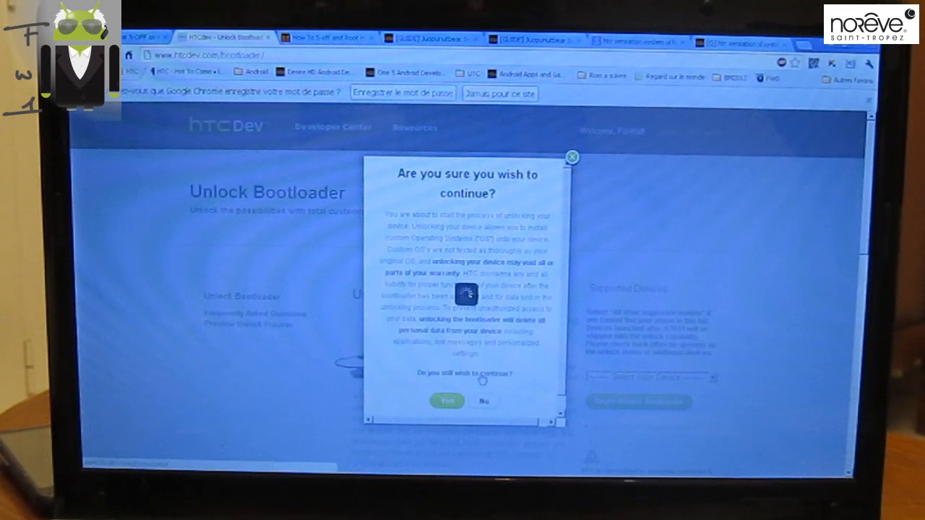
Step: Accept both legal-terms checkboxes and proceed to the Unlocking Bootloader Instructions page
{"action": "left_click", "coordinate": [446, 402]}
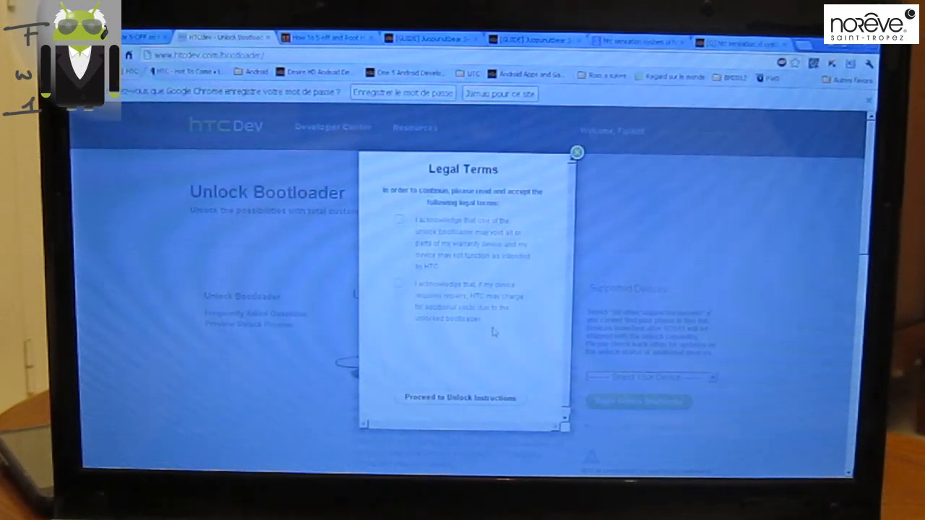
{"action": "left_click", "coordinate": [458, 397]}
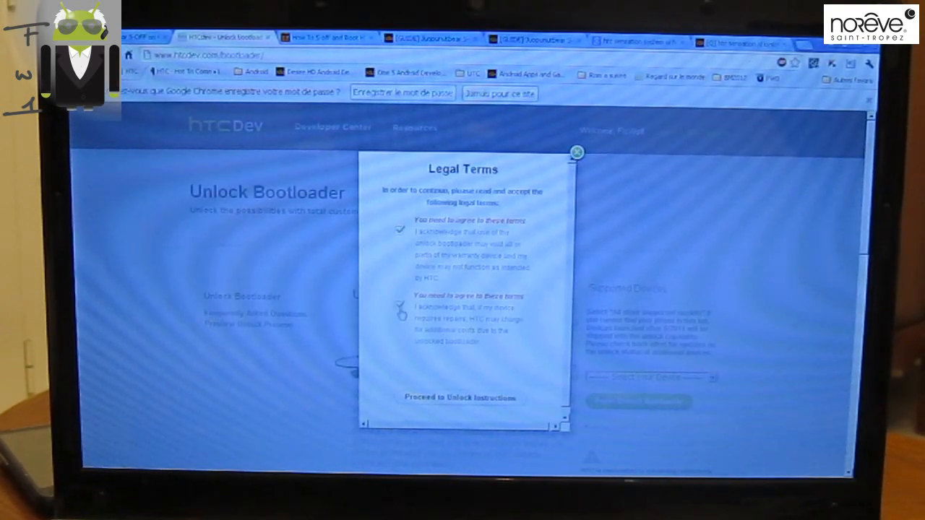
{"action": "left_click", "coordinate": [460, 397]}
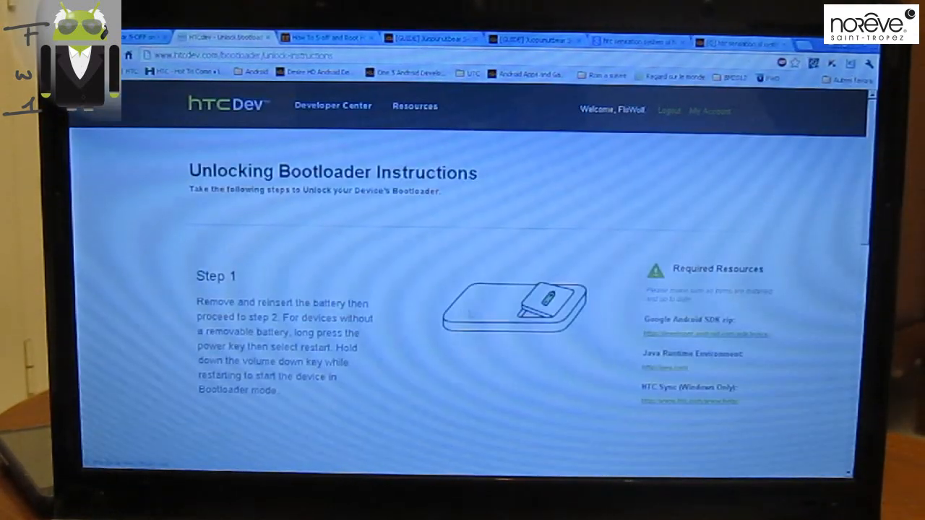
{"action": "scroll", "scroll_direction": "down", "scroll_amount": 3}
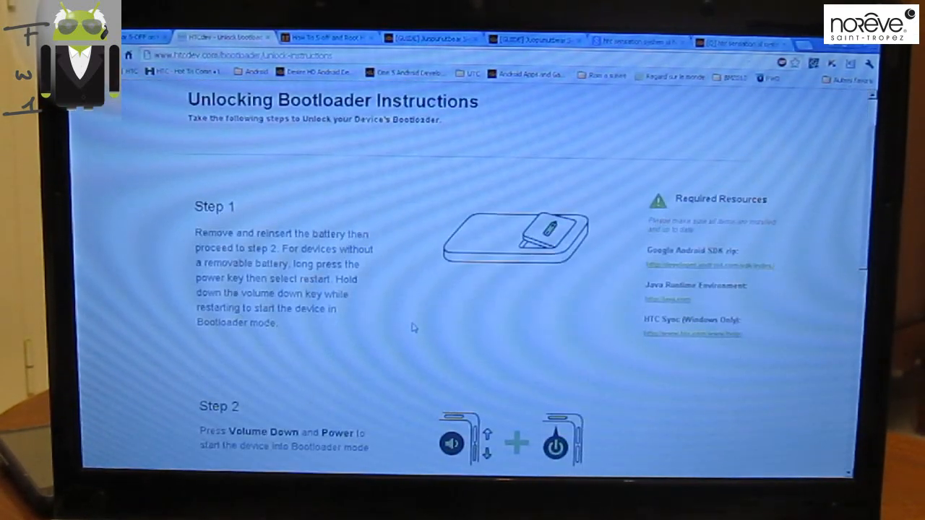